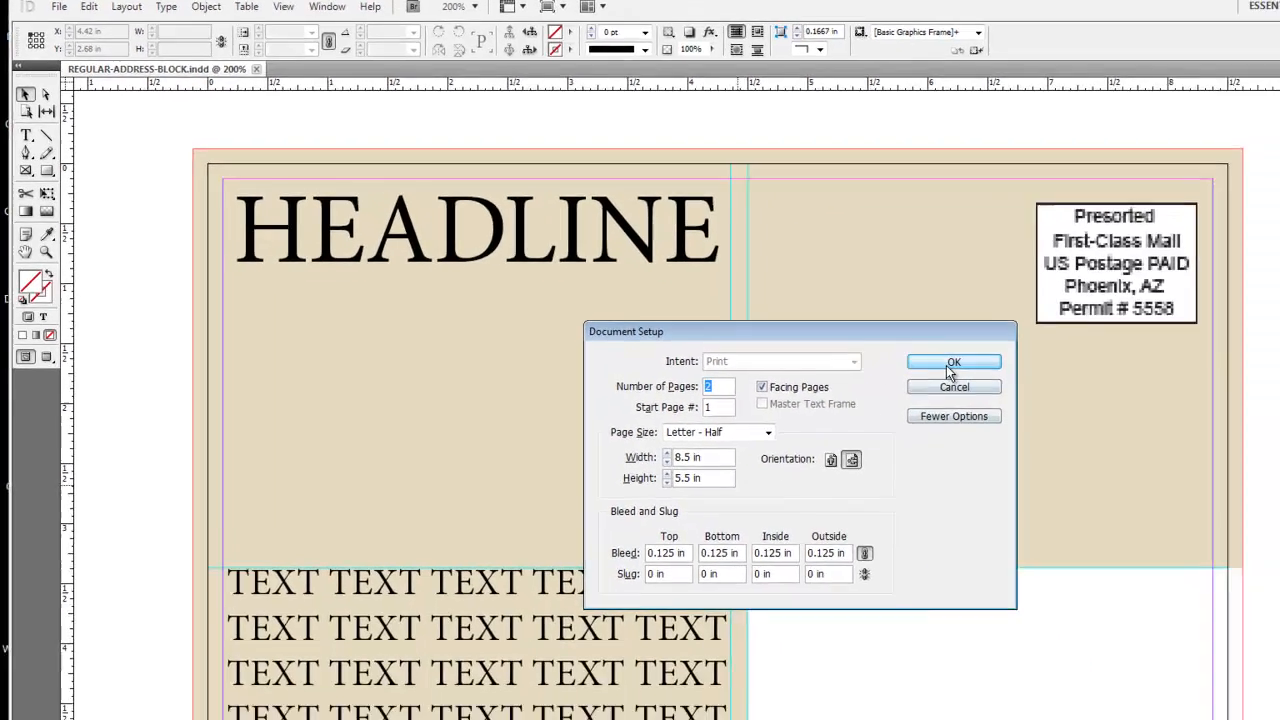
- Confirm the Letter - Half 8.5 × 5.5 in page with 0.125 in bleed
click(952, 362)
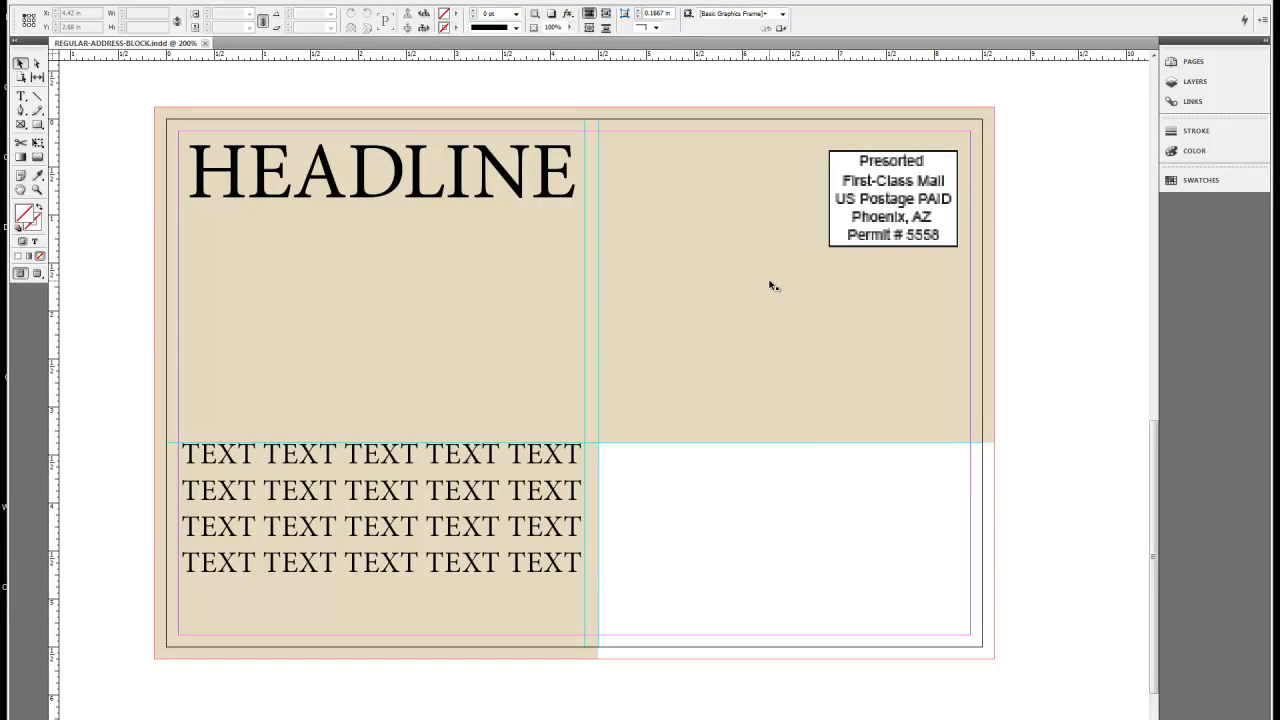
mouse_move(1028, 478)
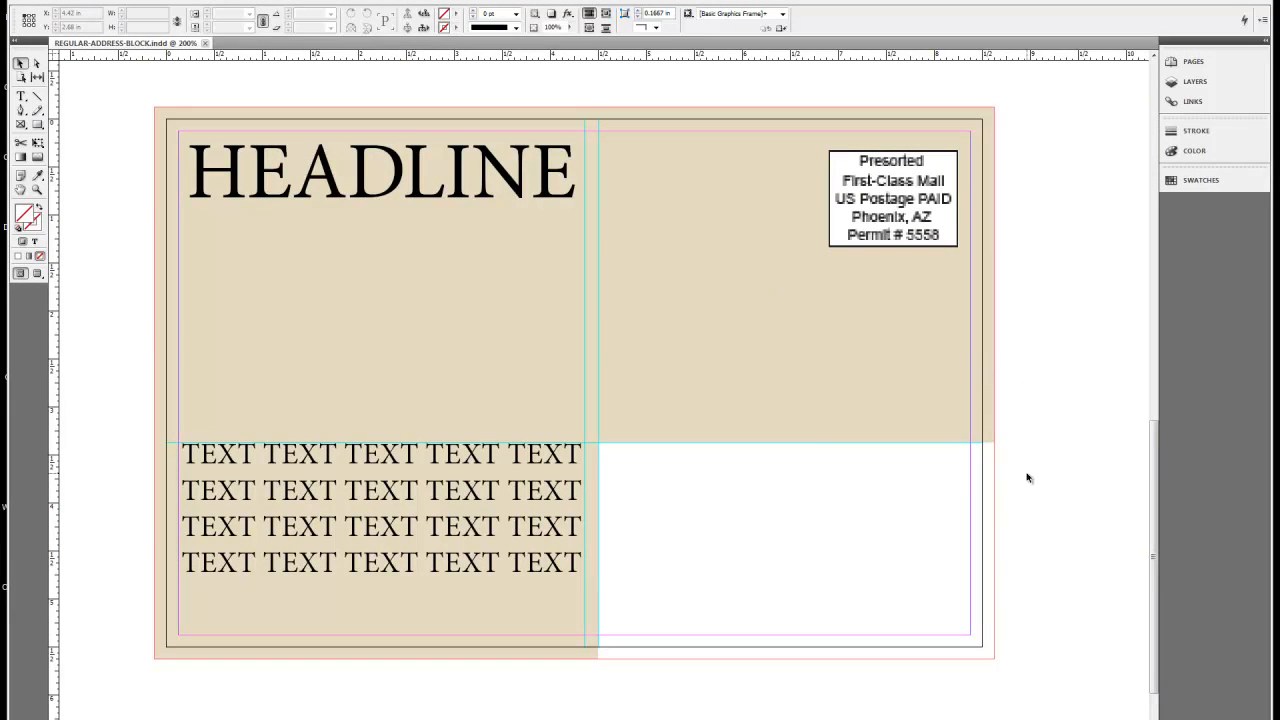
mouse_move(668, 648)
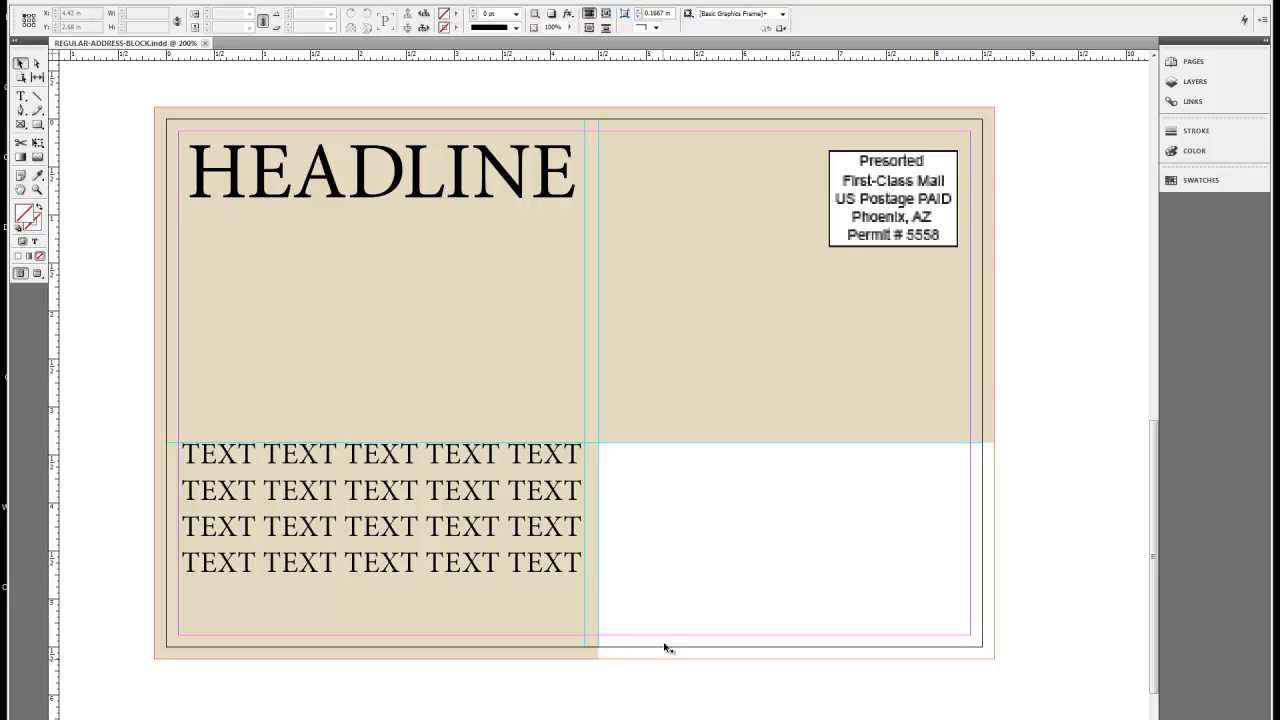
mouse_move(678, 442)
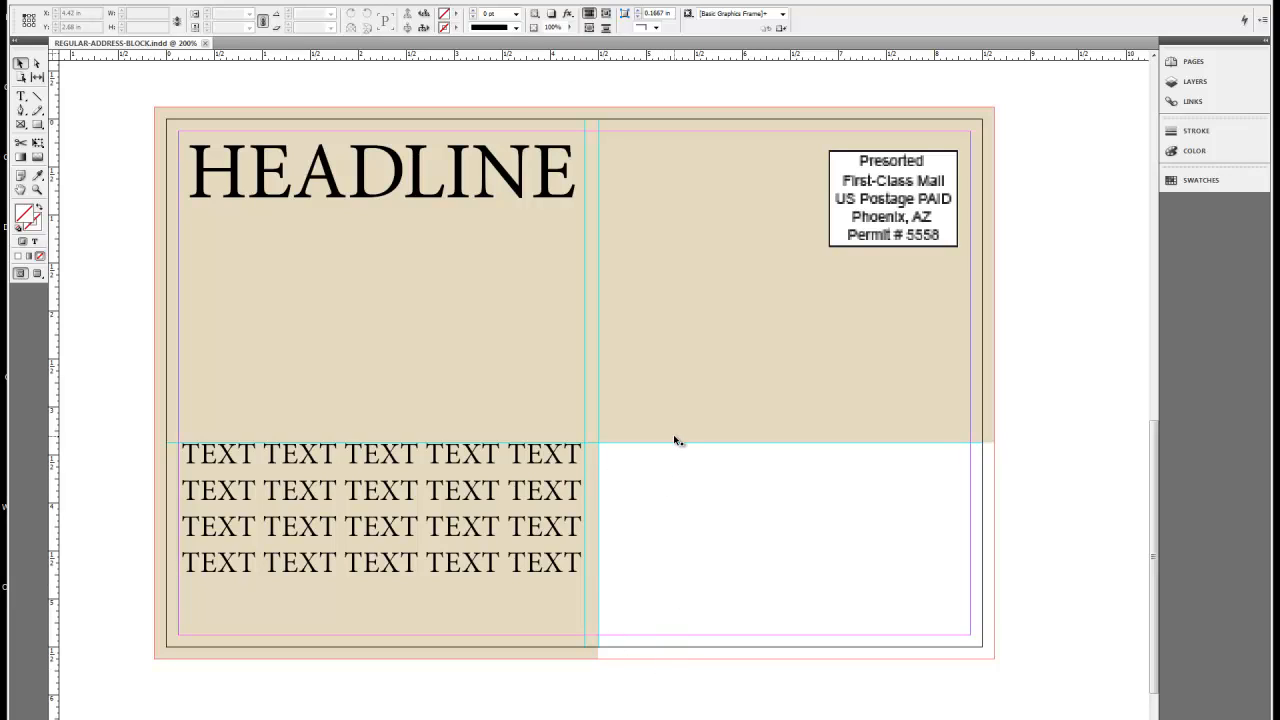
mouse_move(756, 664)
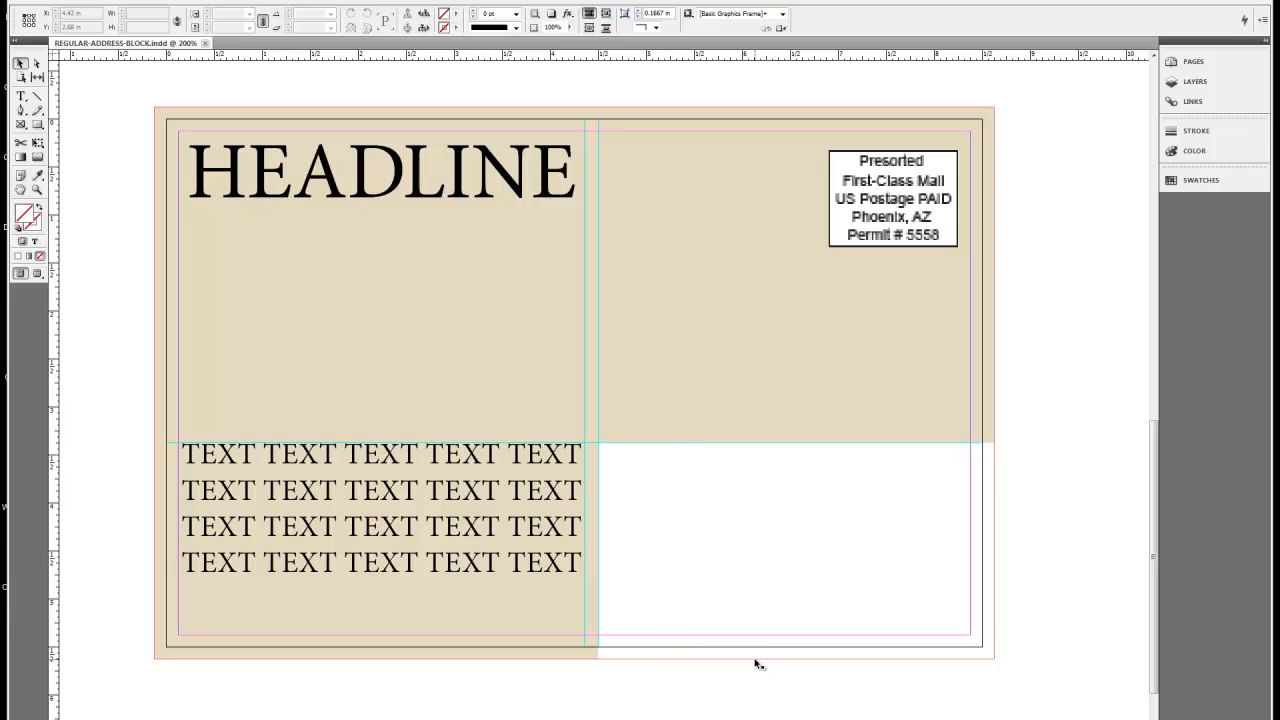
mouse_move(1012, 536)
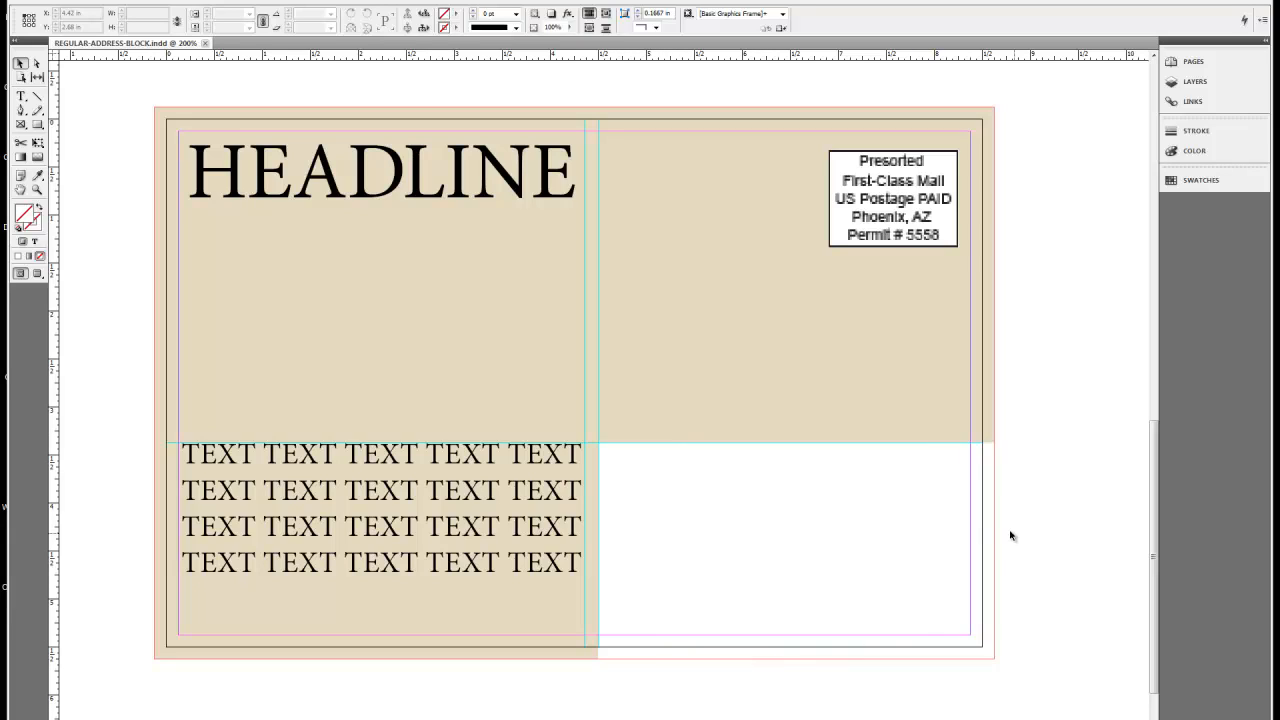
mouse_move(996, 530)
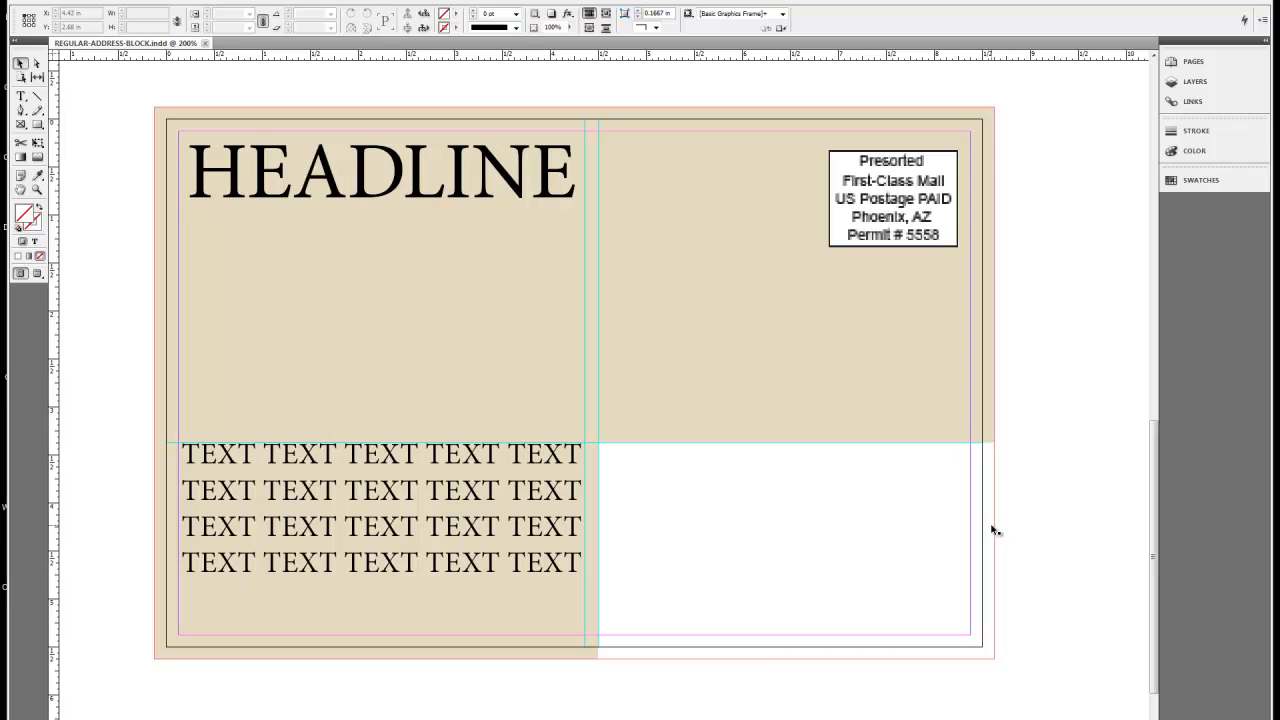
mouse_move(518, 502)
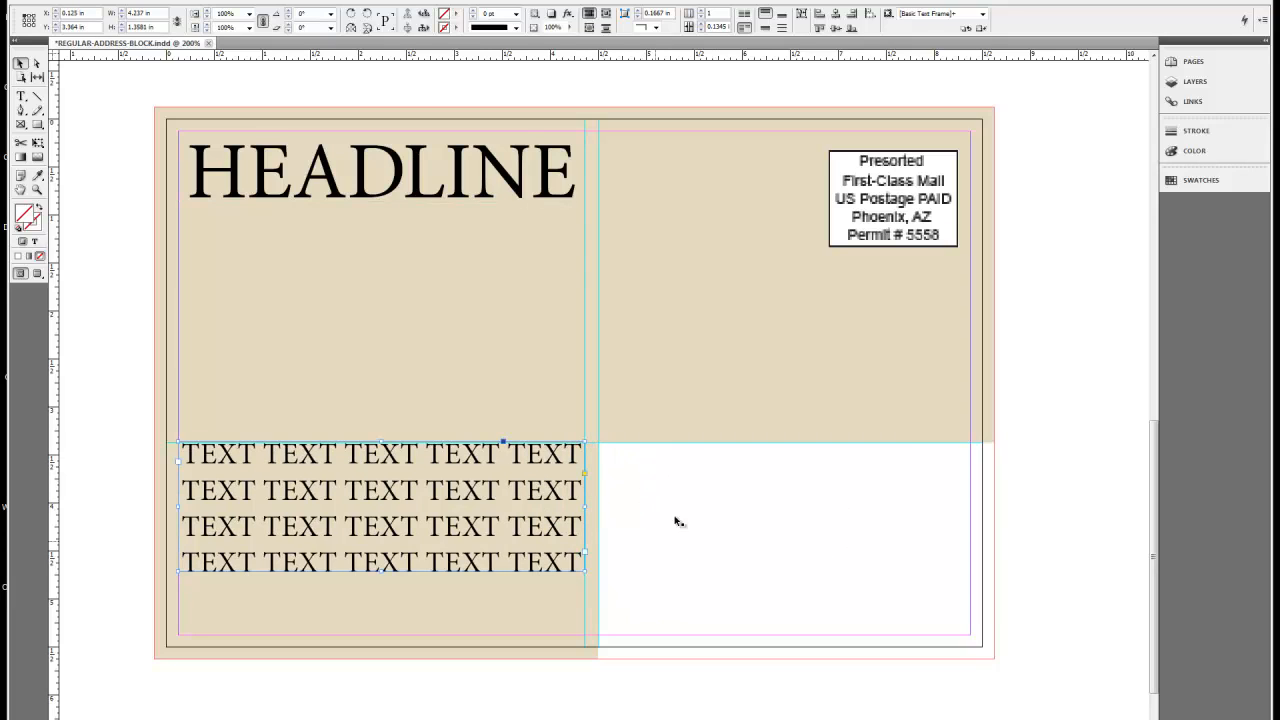
- Select the body text frame and reposition it above the white address block
click(792, 548)
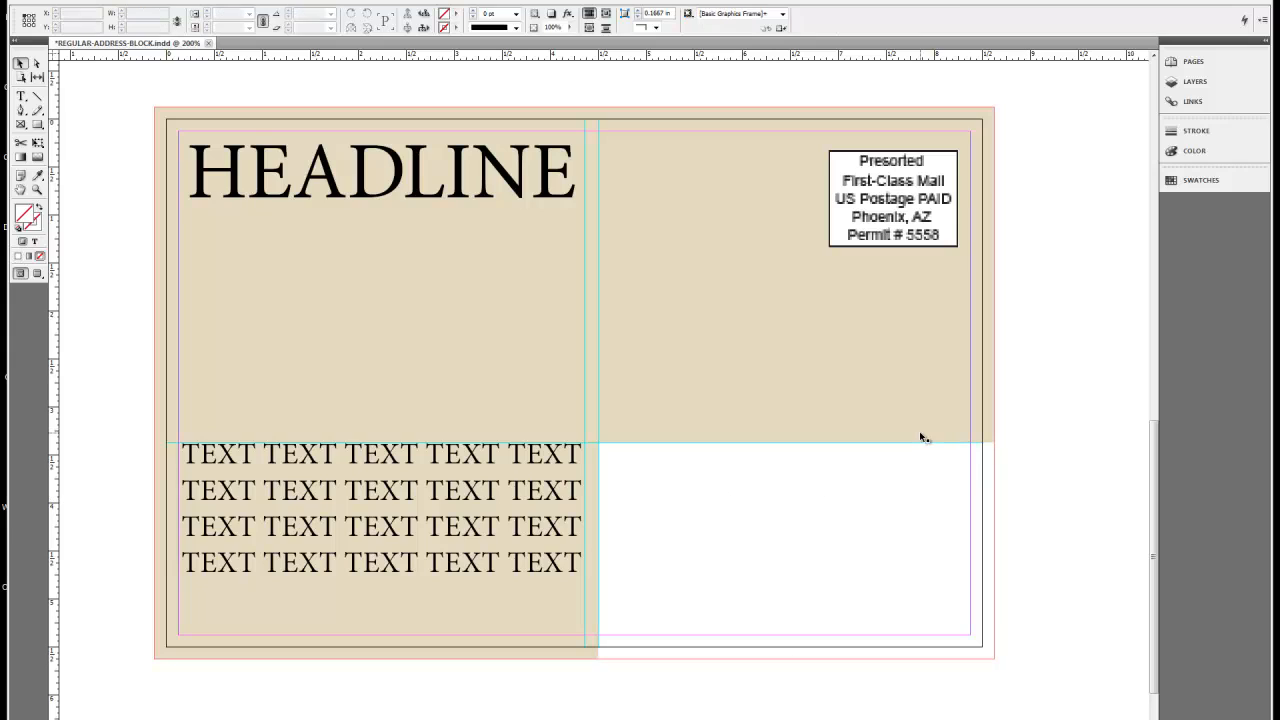
mouse_move(650, 456)
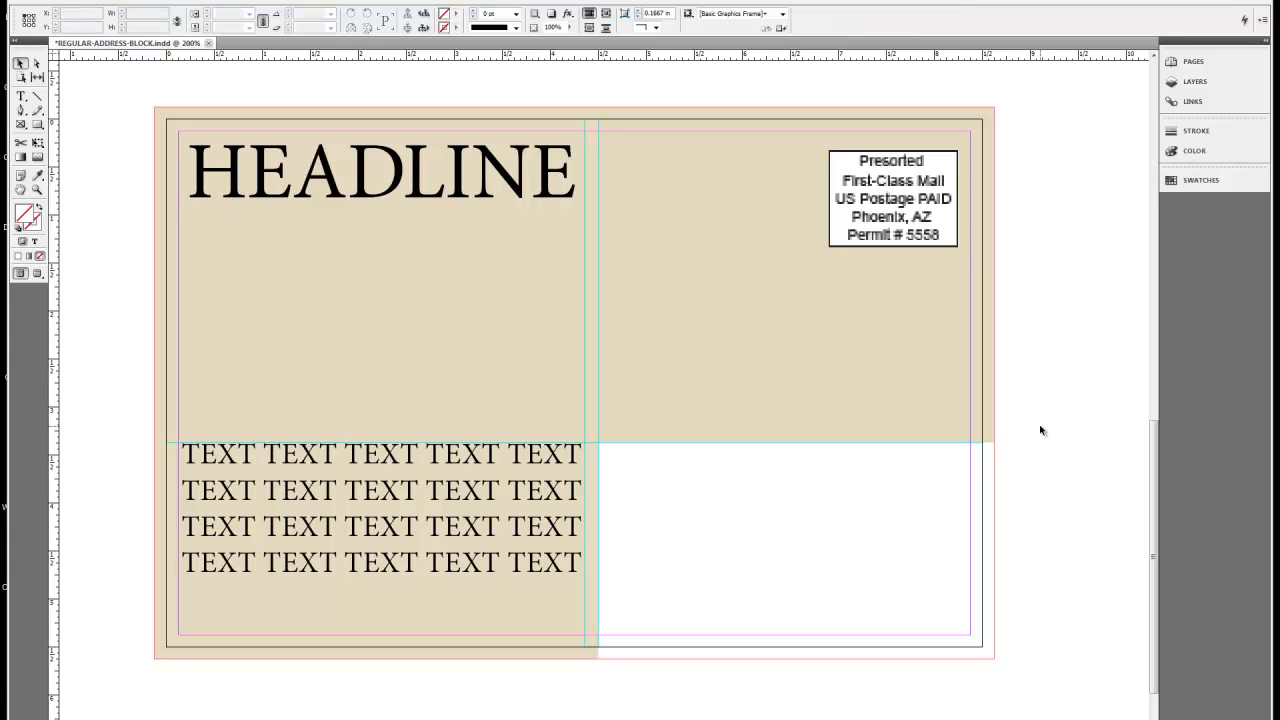
mouse_move(1036, 432)
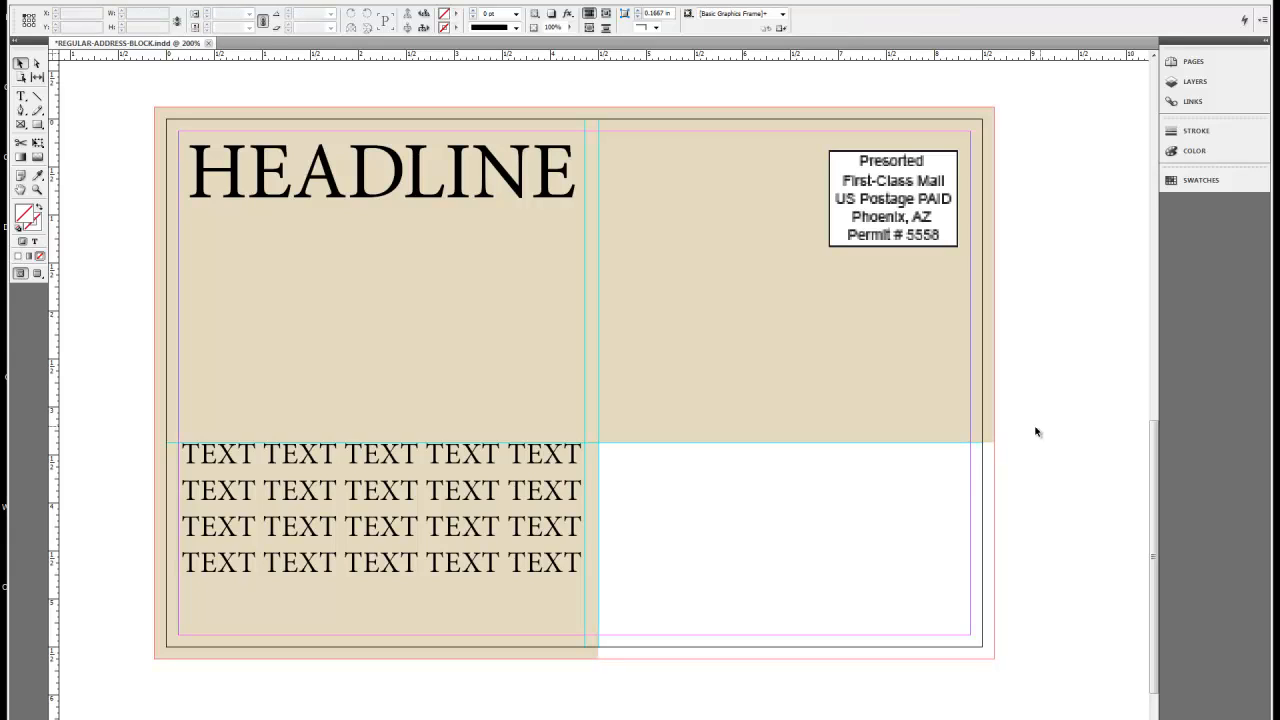
mouse_move(858, 492)
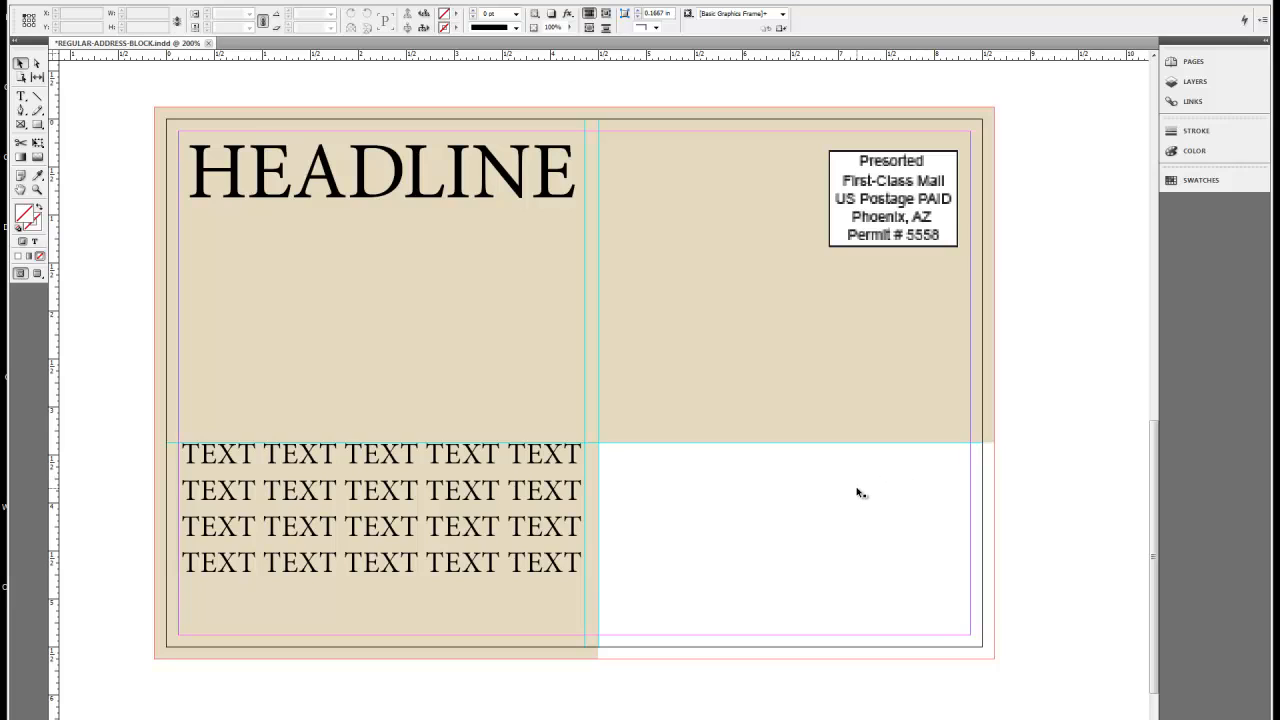
mouse_move(828, 512)
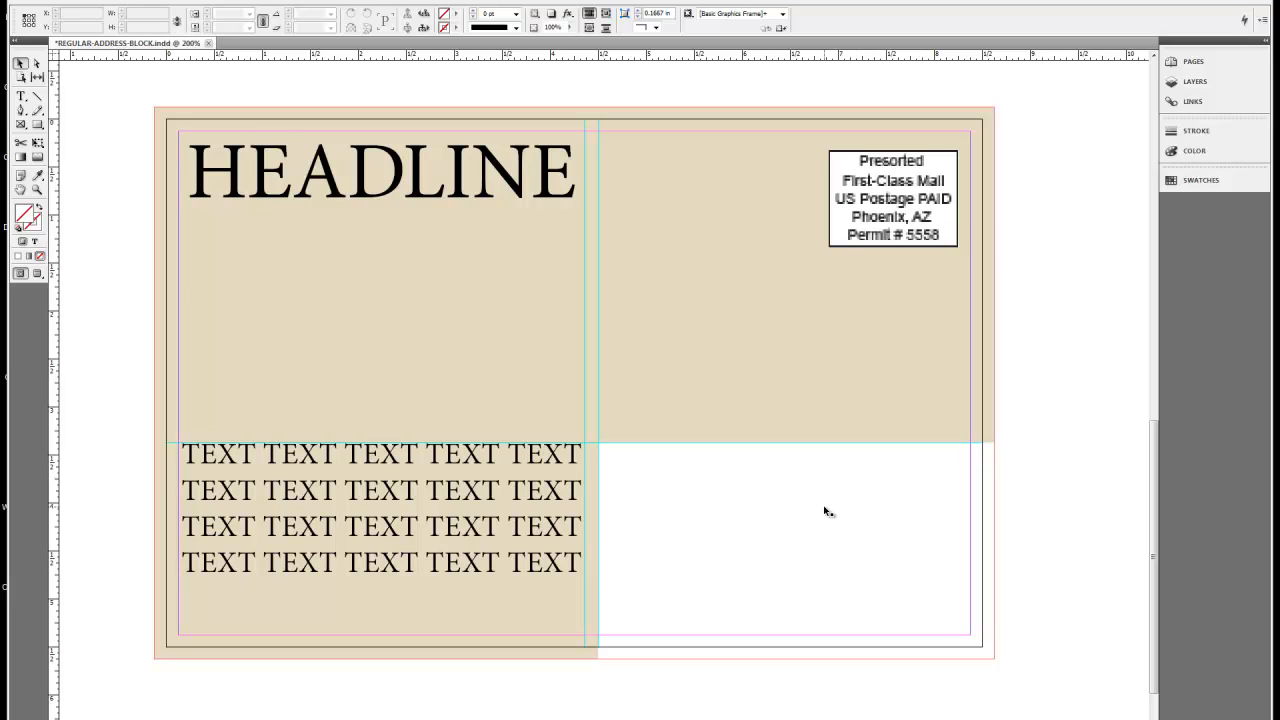
click(380, 508)
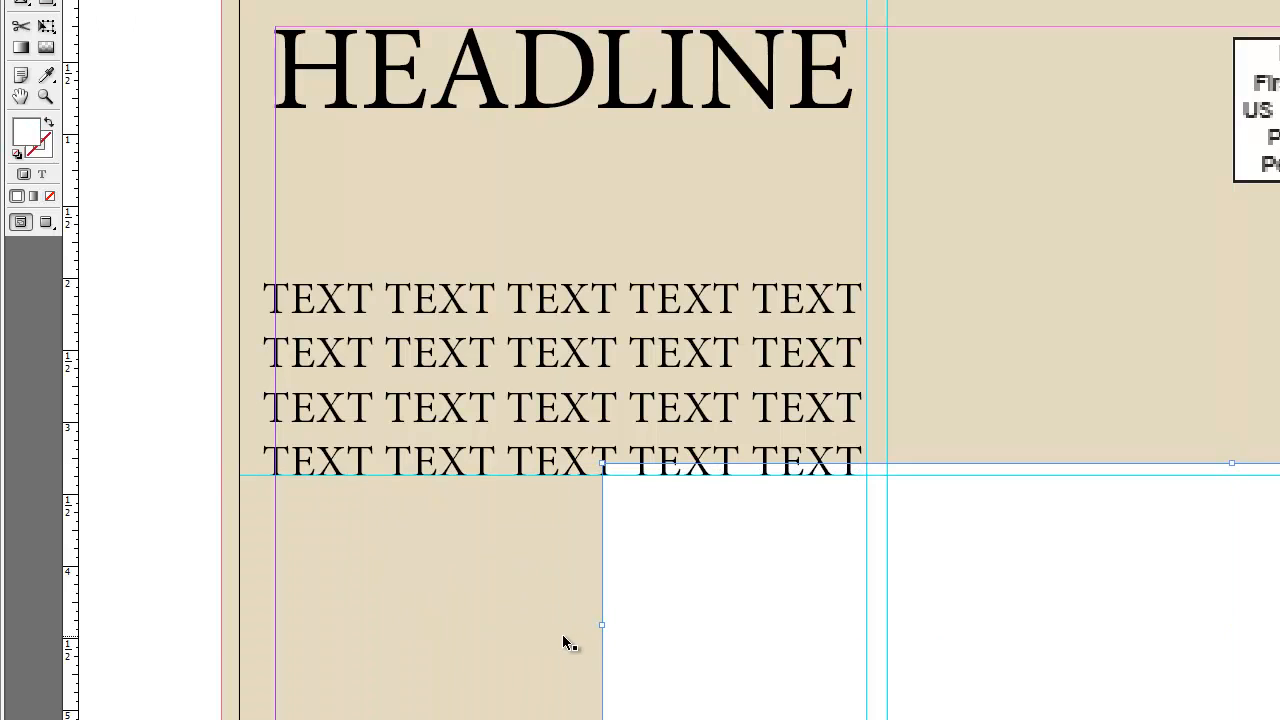
- Draw a thin rectangle along the left page edge and fill it black
drag(600, 624, 868, 604)
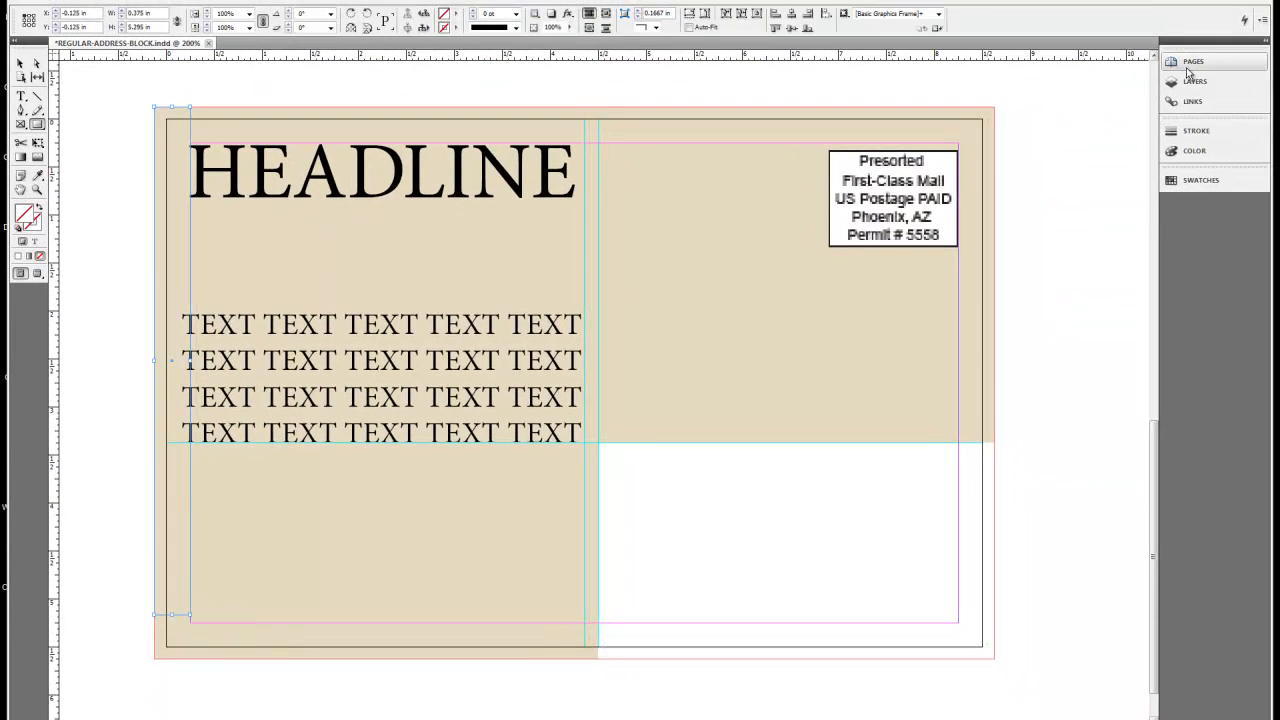
click(1194, 150)
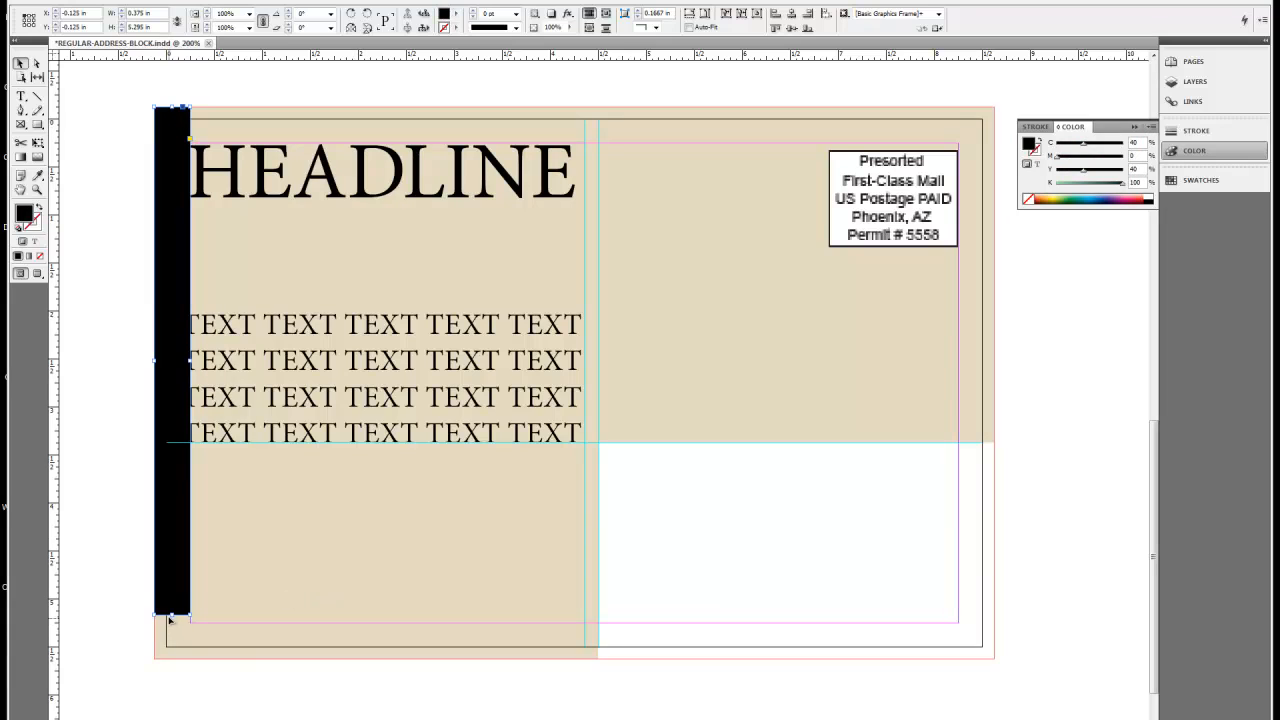
- Draw black bars along the right edge and across the top edge of the postcard
drag(170, 620, 170, 660)
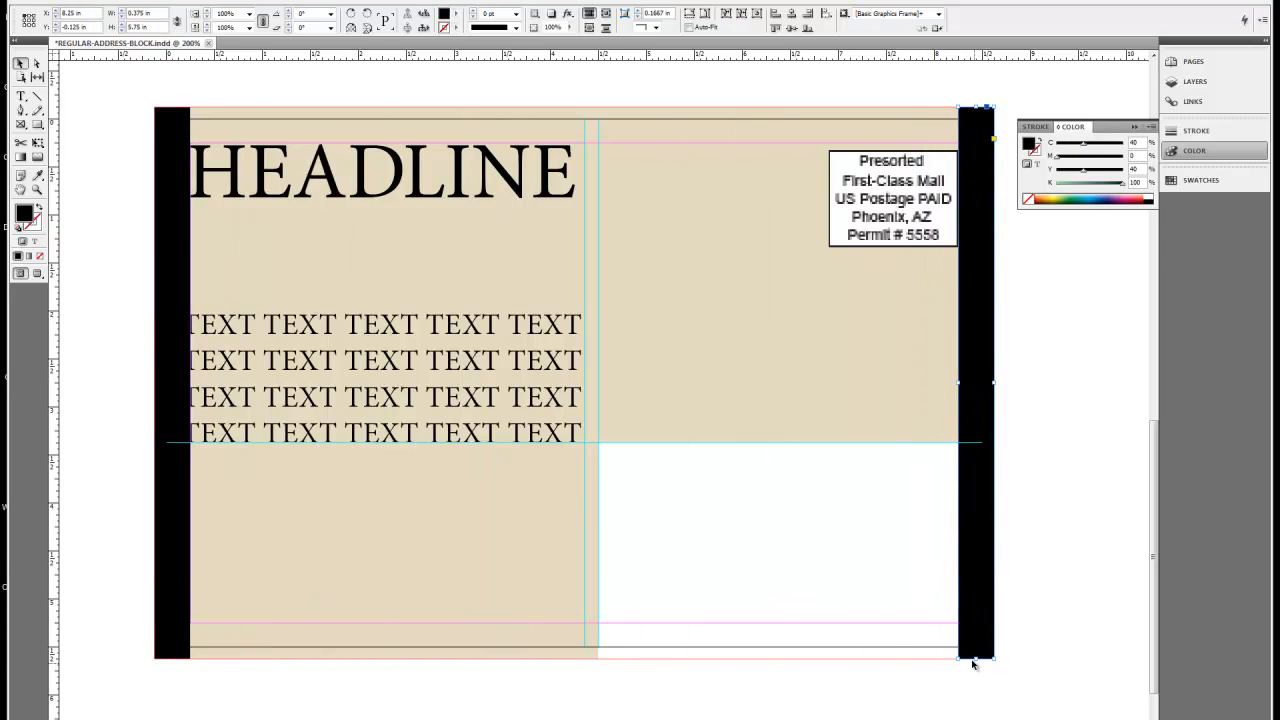
drag(976, 660, 984, 442)
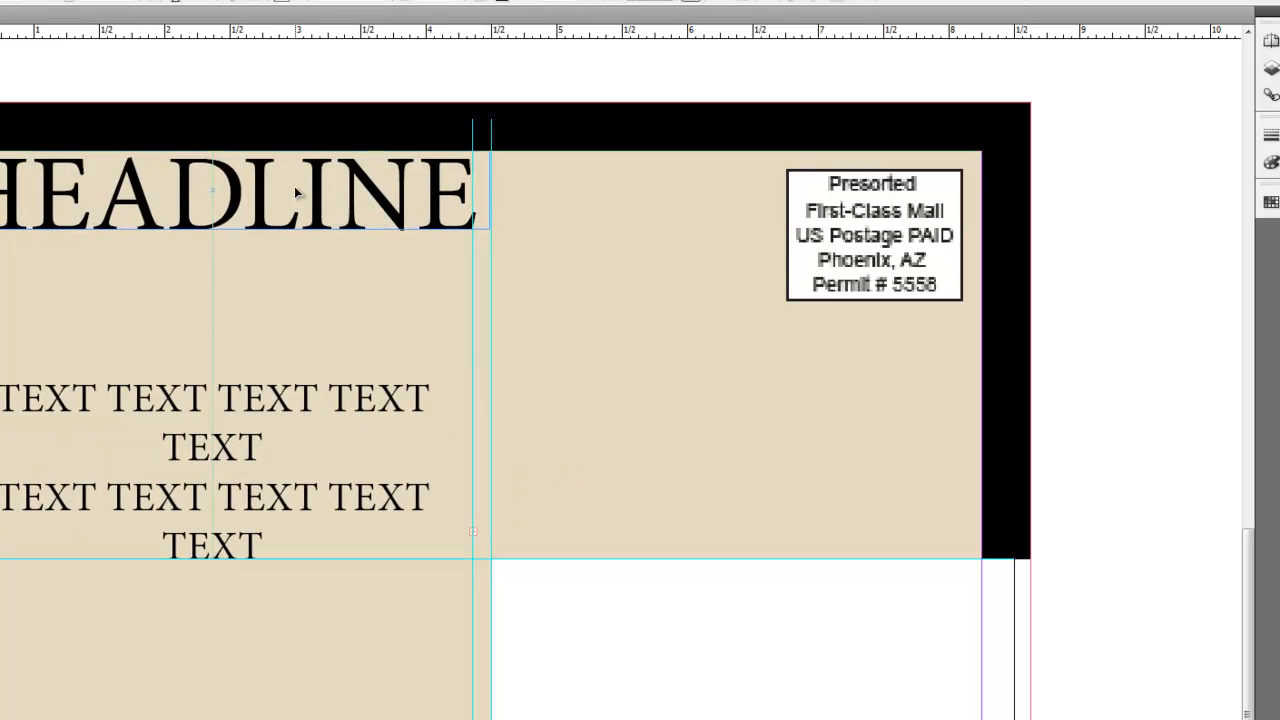
- Place a rectangle 1.25 in wide by 5.295 in tall above the permit indicia
click(250, 210)
text(1.25)
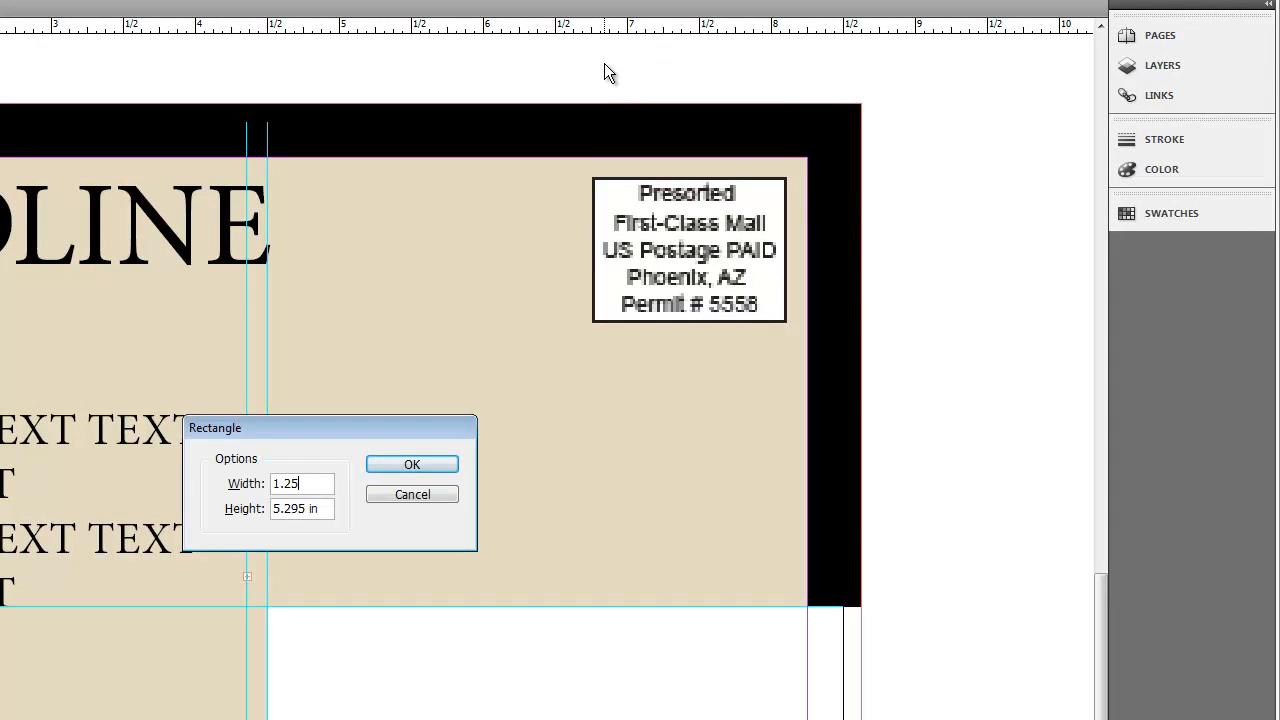
click(412, 464)
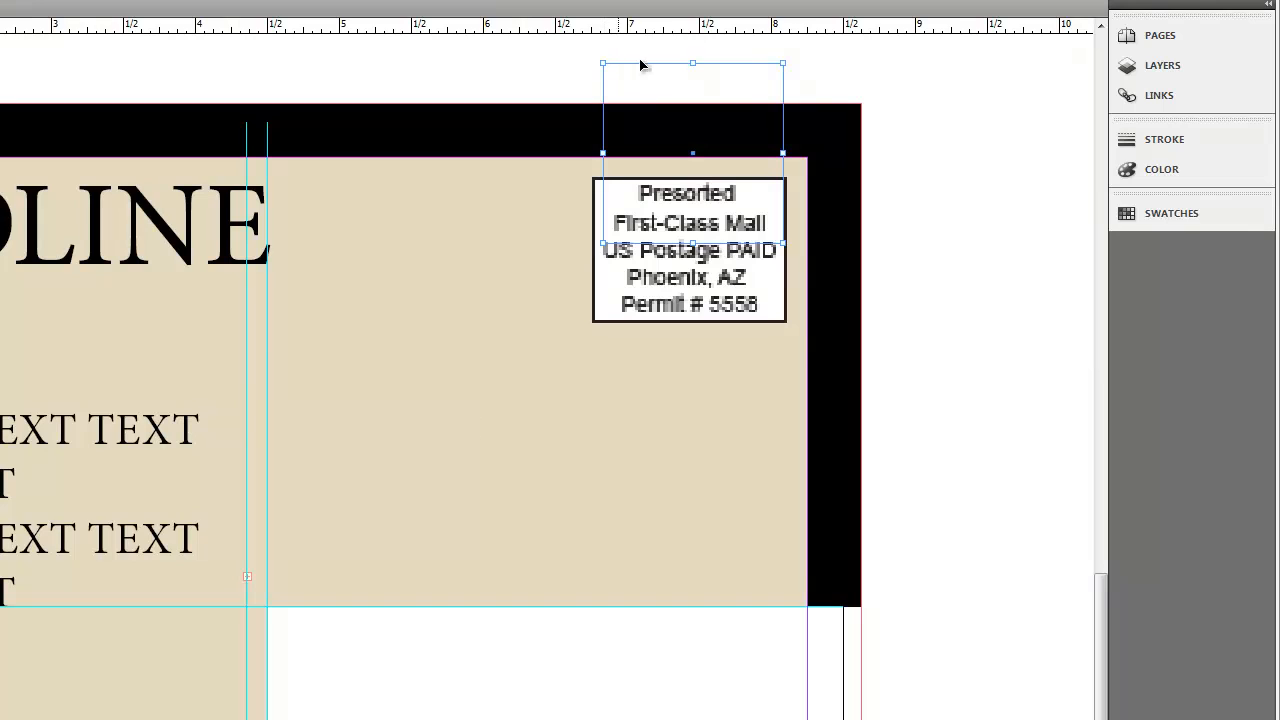